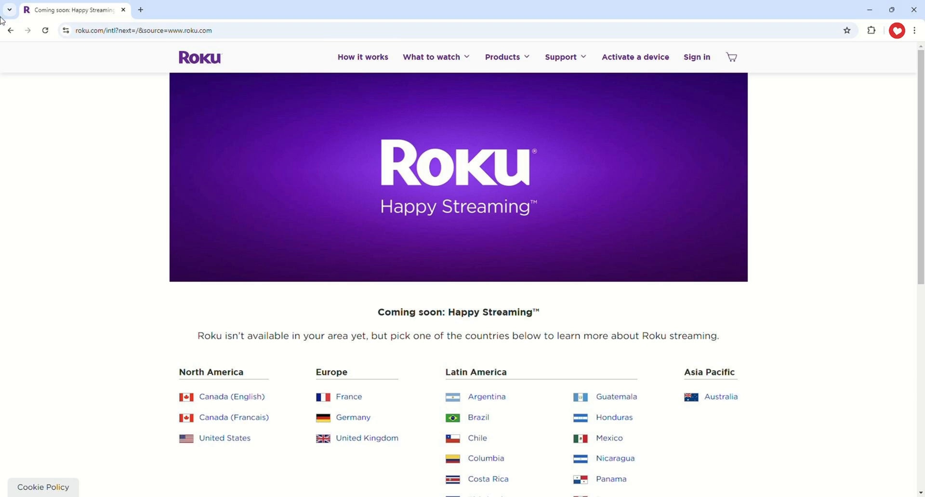
Search the Chrome Web Store for 'rokukast ex' to find the RokuKast extension.
scroll("down", 3)
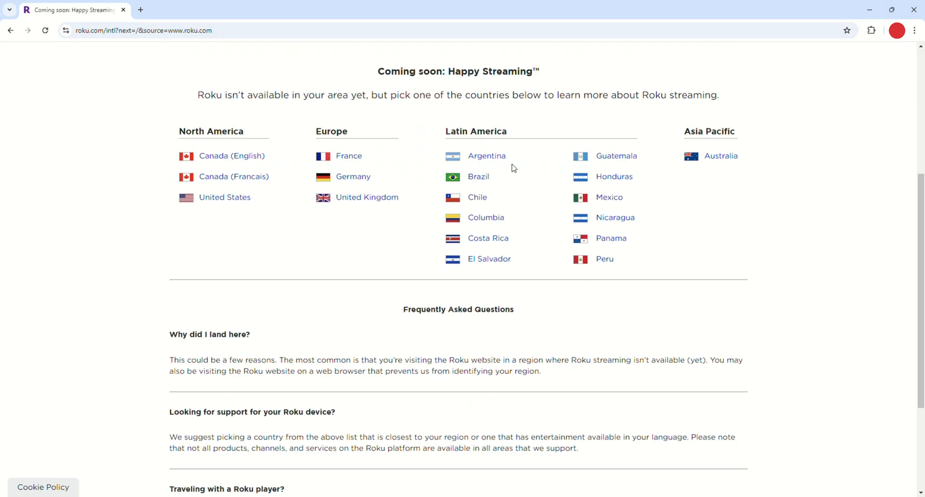
mouse_move(224, 197)
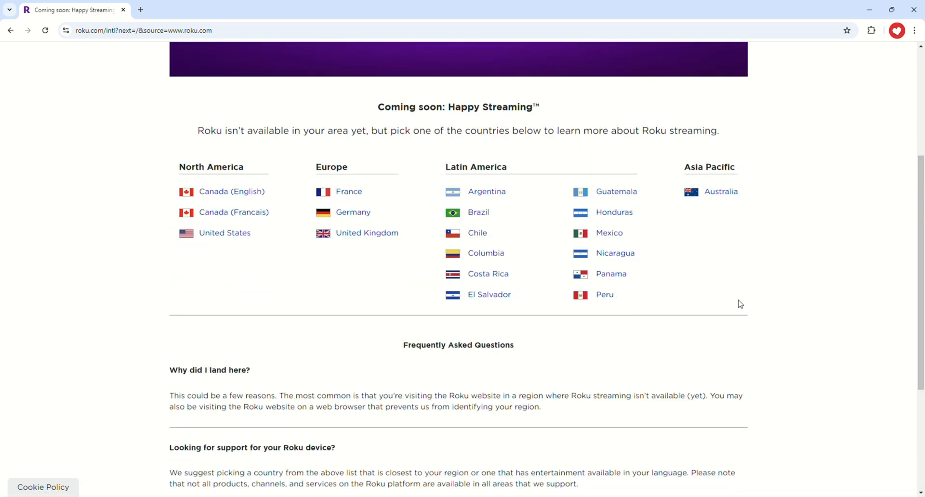
scroll("up", 3)
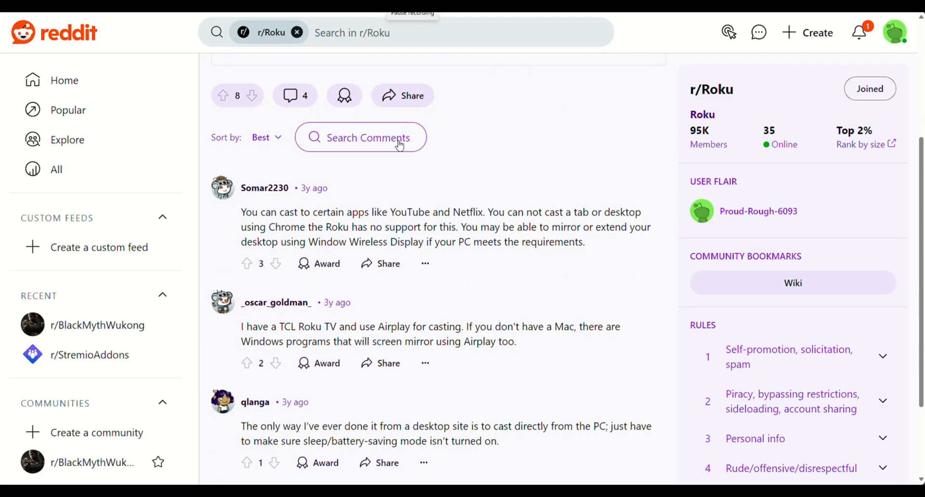
scroll("down", 3)
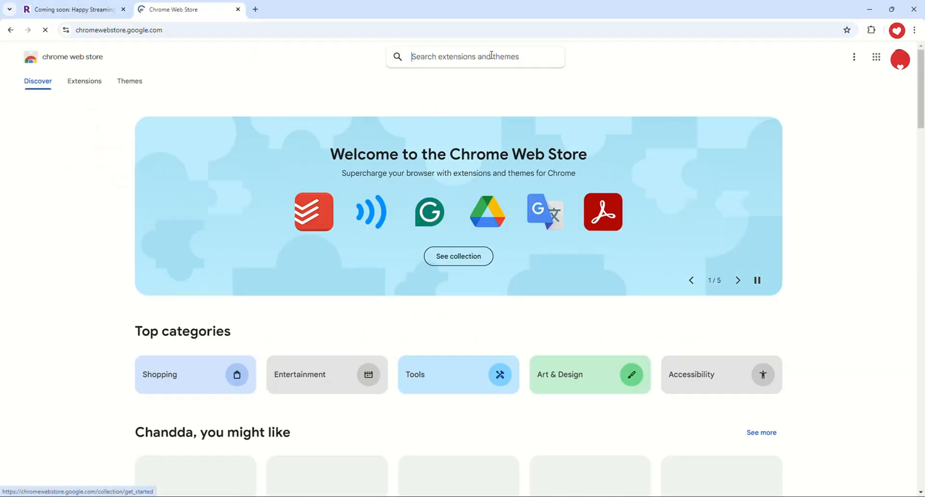
type("rokukast ex")
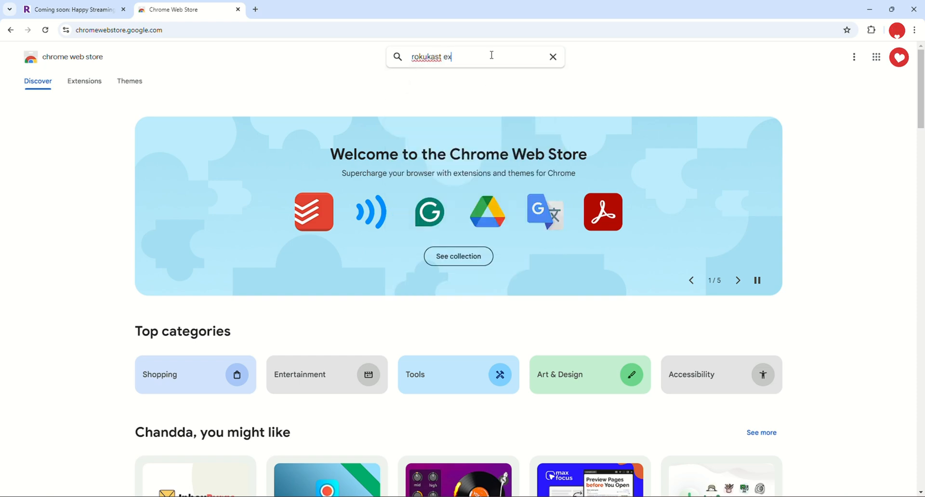
key("Enter")
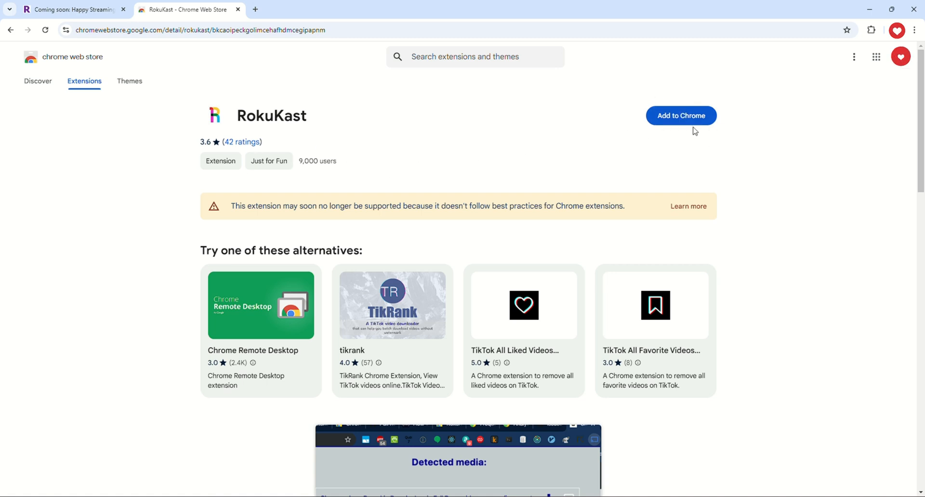
Add the RokuKast extension to Chrome and confirm the install prompt.
left_click(680, 115)
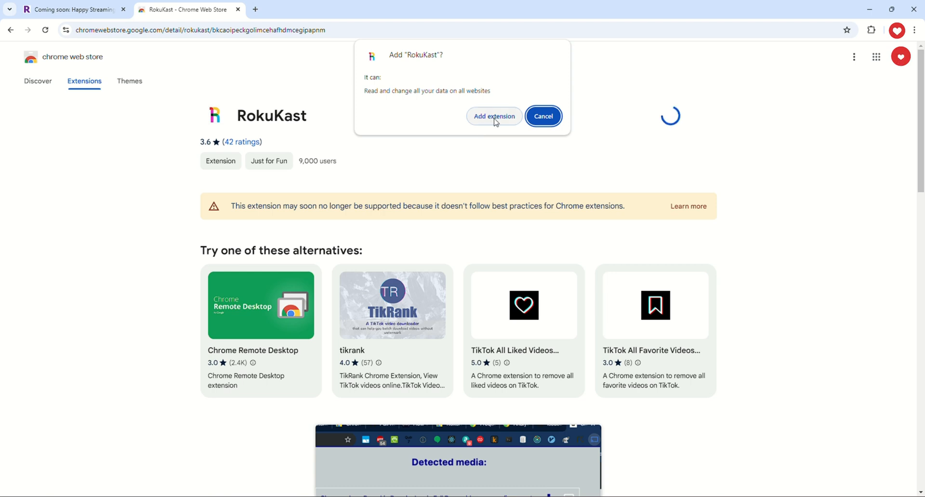
left_click(493, 116)
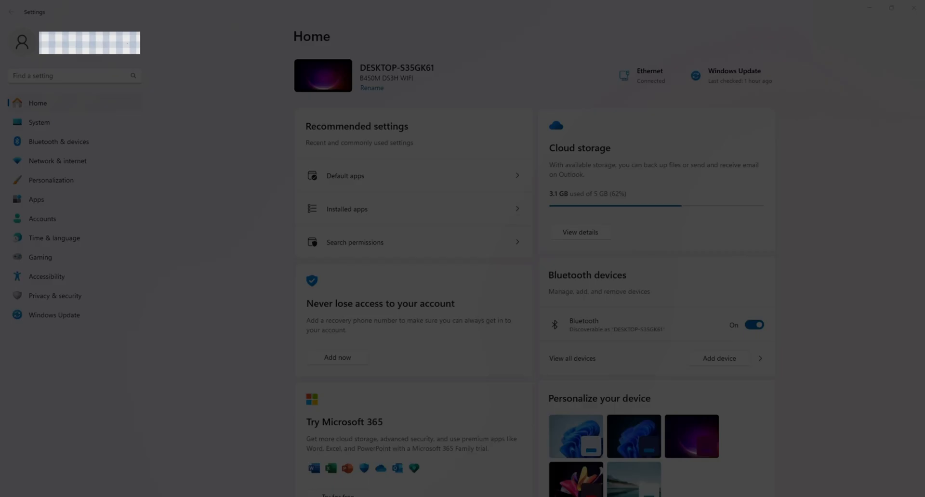
Start connecting to a wireless display from the Windows Display settings.
type("cas")
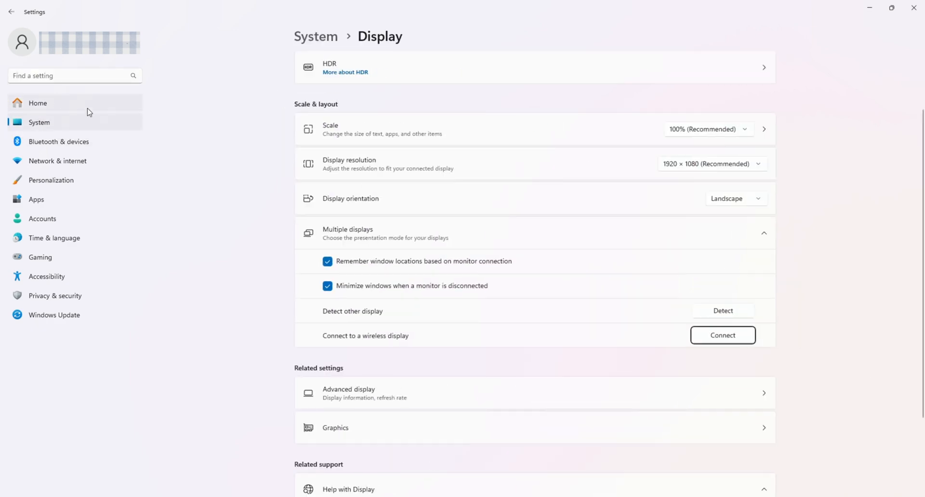
mouse_move(706, 298)
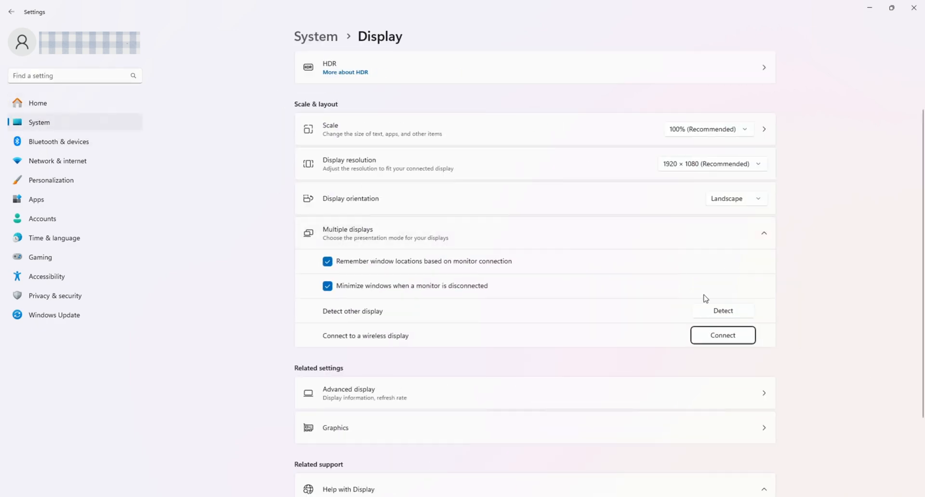
mouse_move(703, 340)
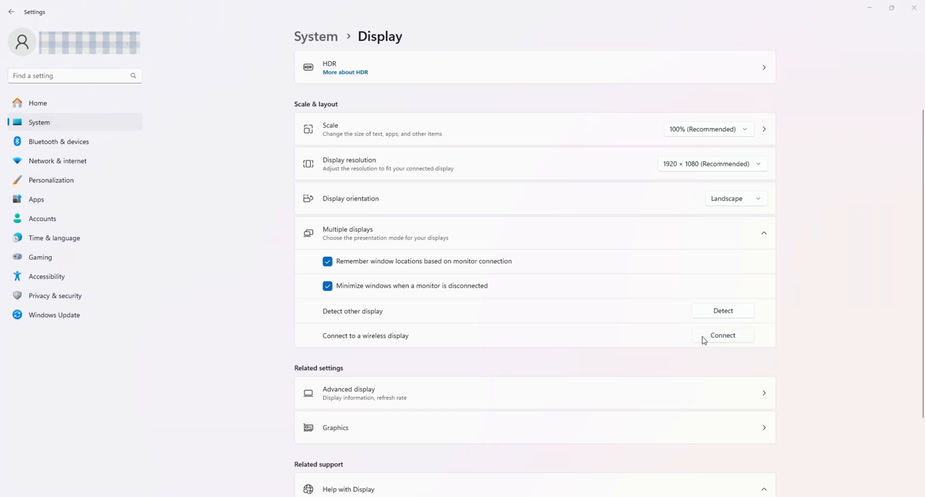
left_click(722, 336)
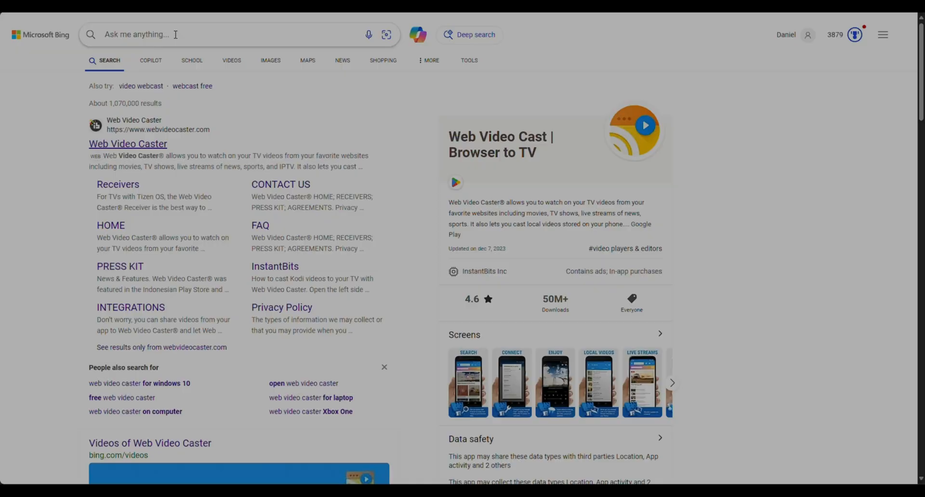
Search Bing for 'web video caster app' and reach the Google Play result.
type("web video caster app")
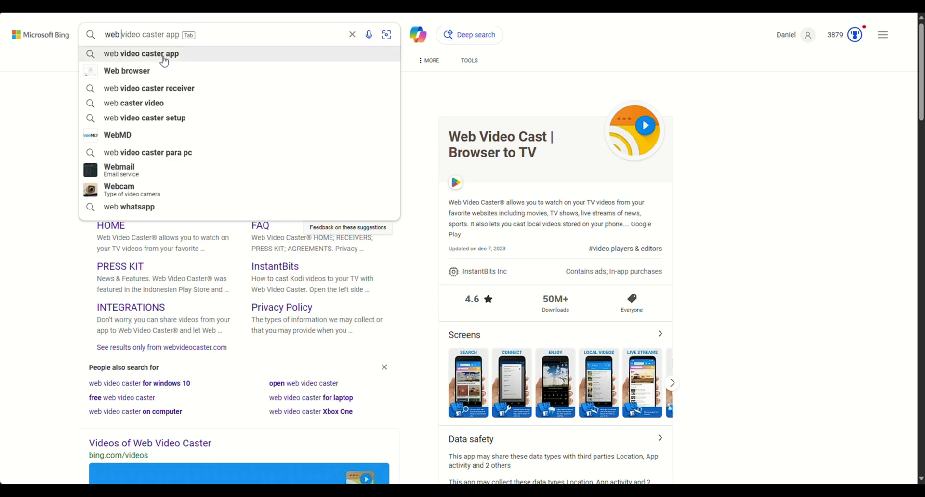
left_click(140, 53)
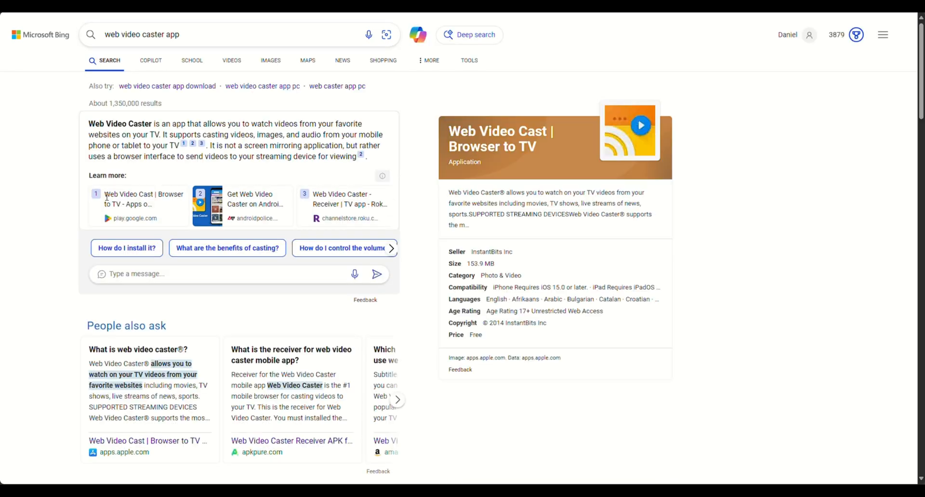
scroll("down", 3)
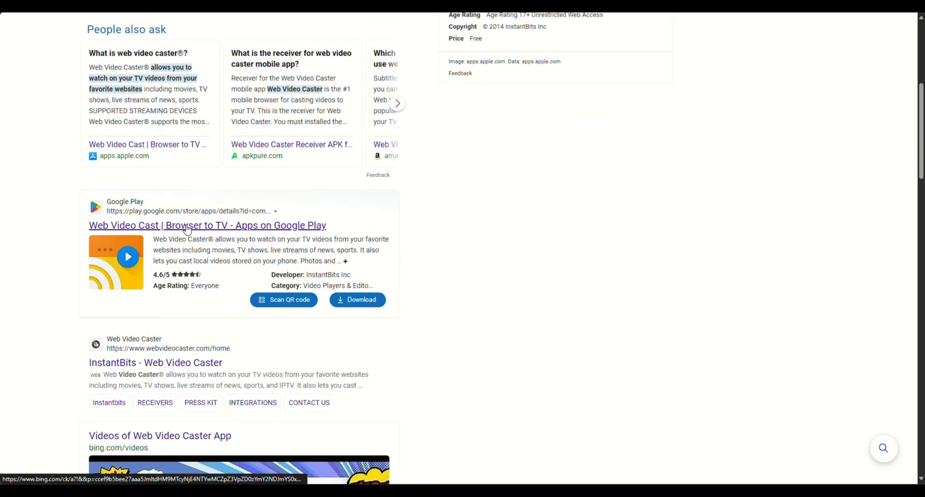
Open Web Video Cast | Browser to TV on Google Play and start installing it on a device.
left_click(207, 226)
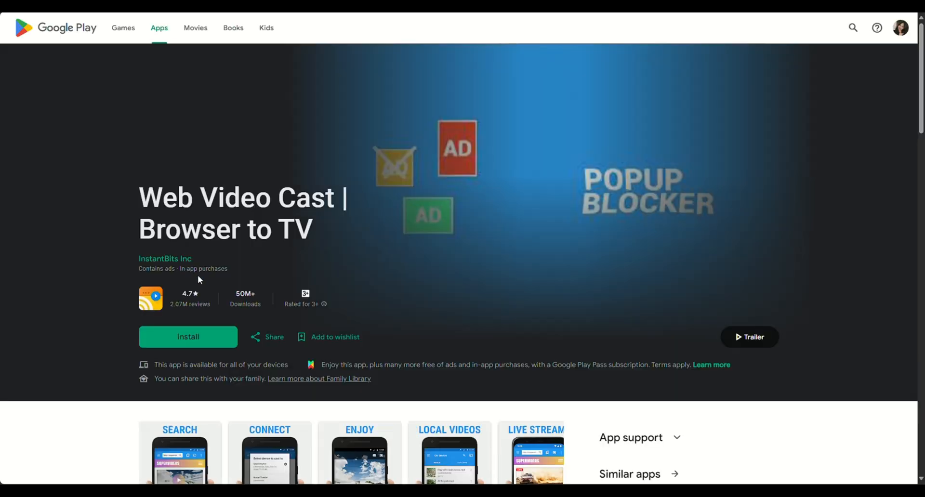
mouse_move(202, 359)
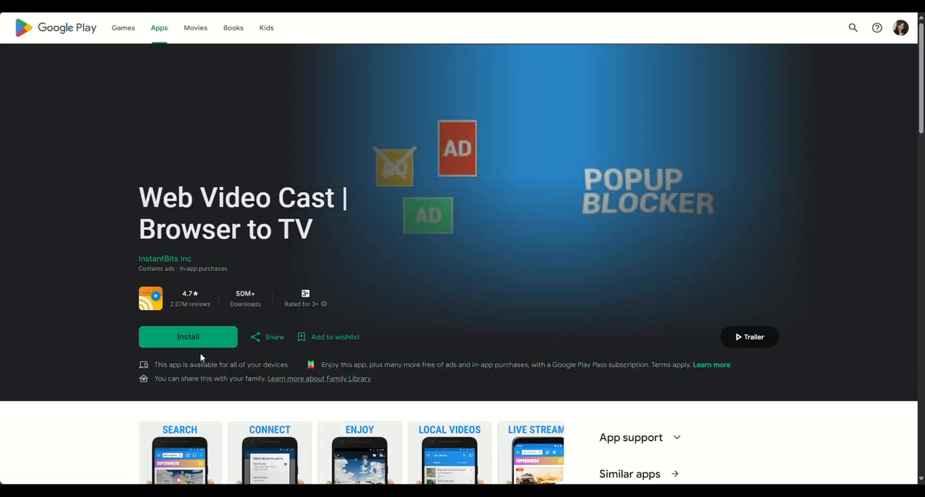
scroll("down", 3)
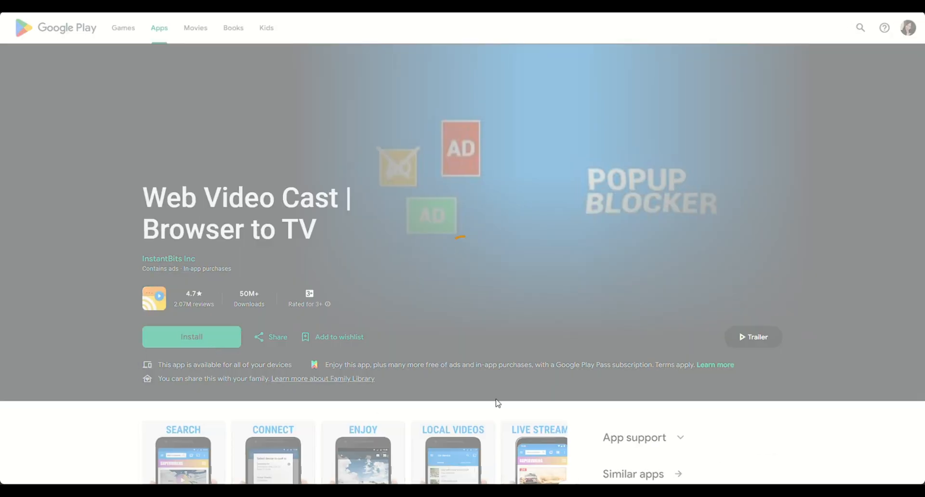
left_click(191, 337)
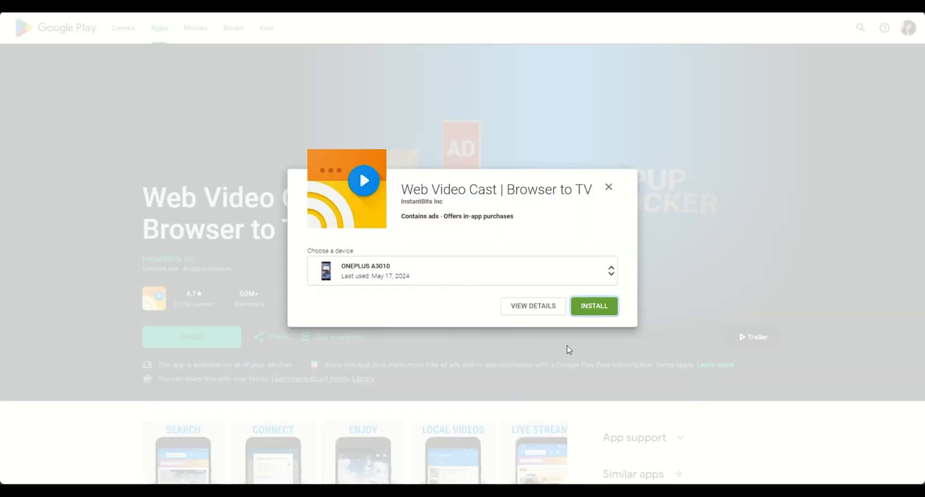
mouse_move(613, 170)
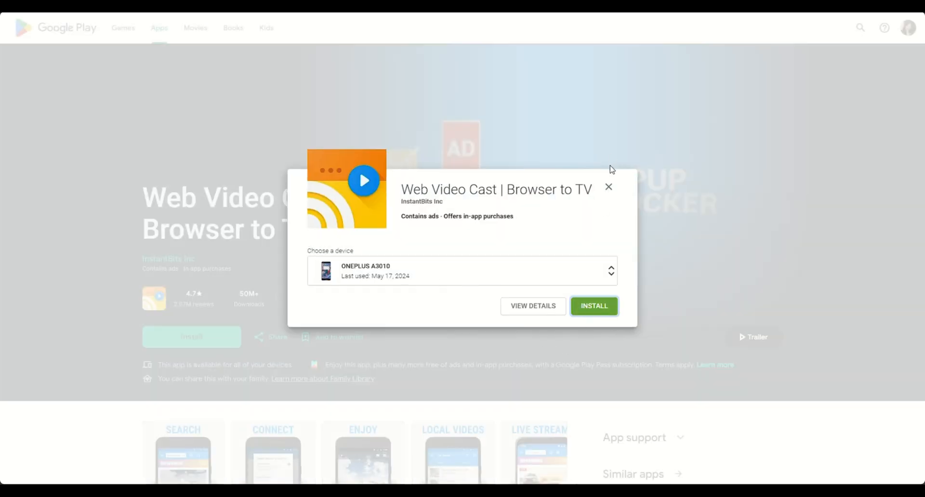
left_click(608, 187)
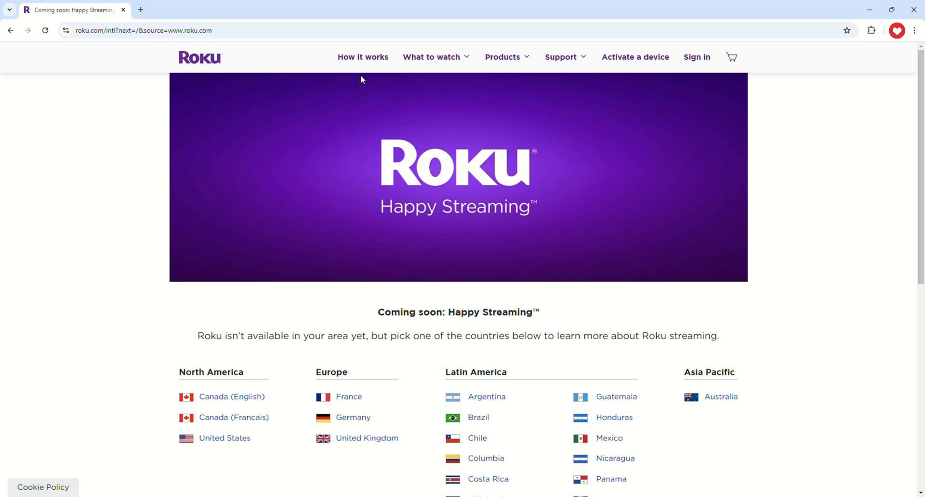
scroll("down", 3)
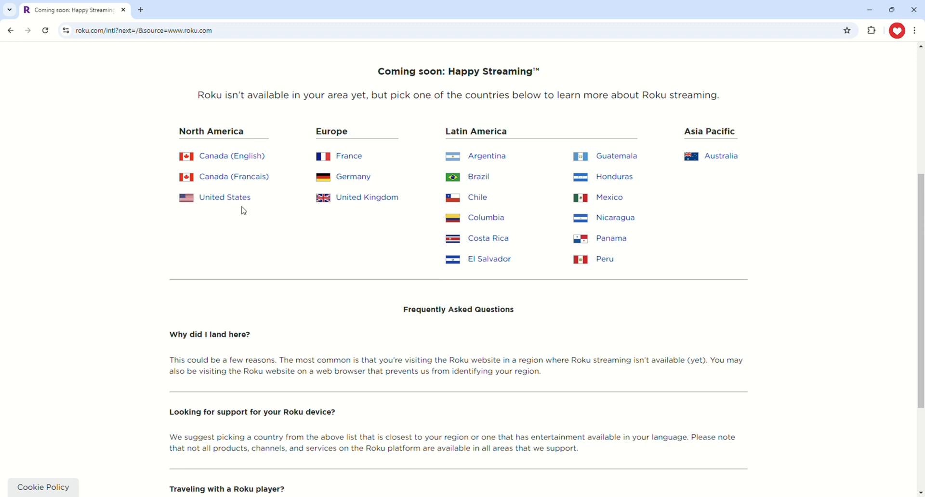
scroll("down", 3)
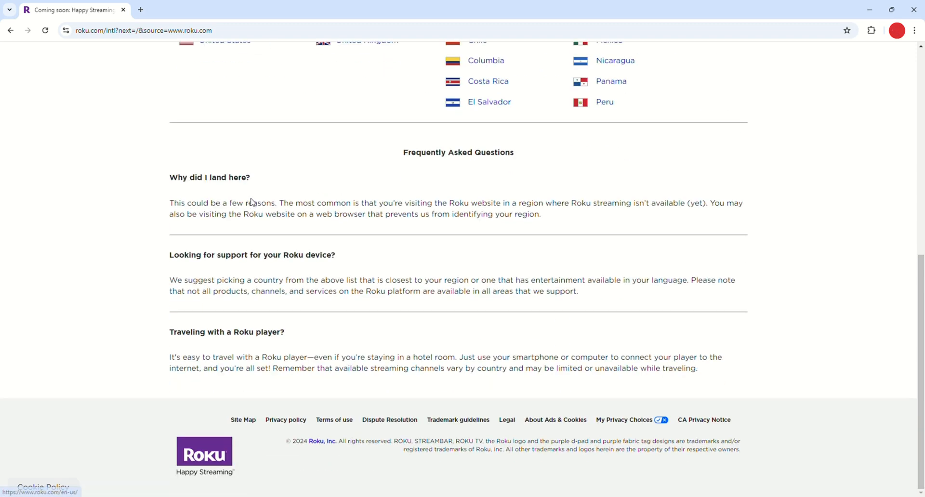